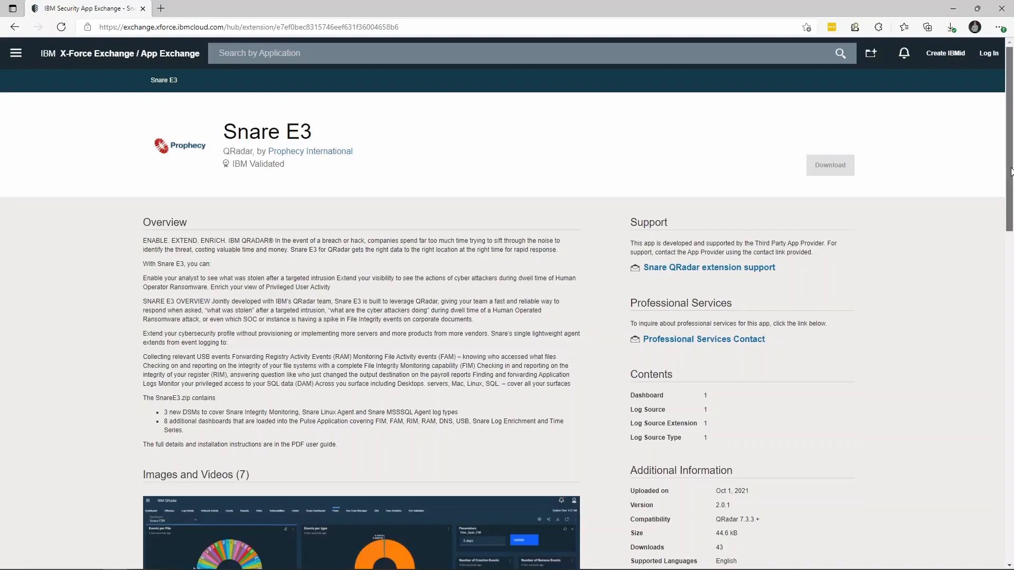
Step: Scroll to the Snare E3 screenshots and advance the gallery to the time-series dashboard preview
{"action": "scroll", "scroll_direction": "down", "scroll_amount": 3}
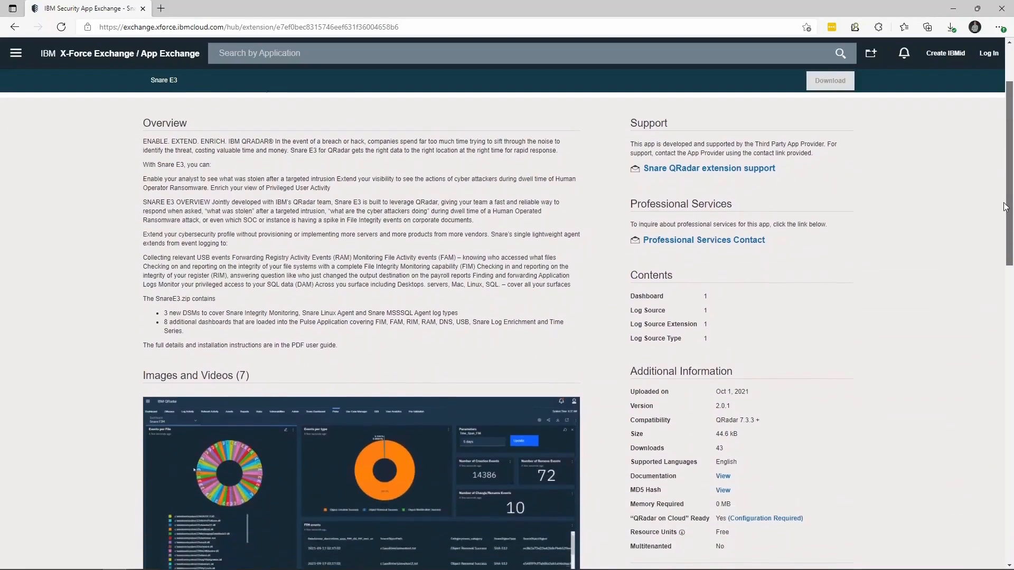
{"action": "scroll", "scroll_direction": "down", "scroll_amount": 3}
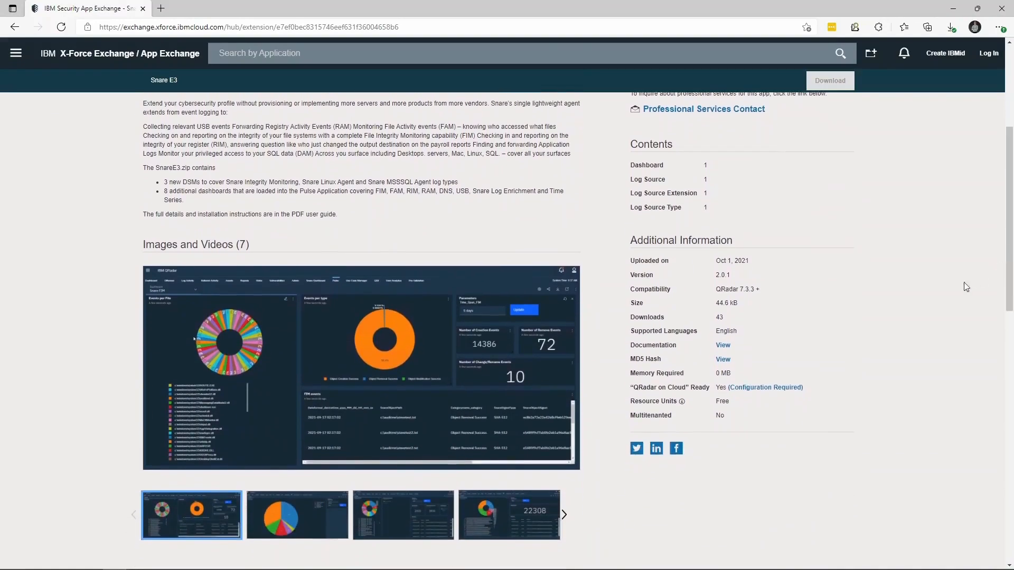
{"action": "mouse_move", "coordinate": [564, 516]}
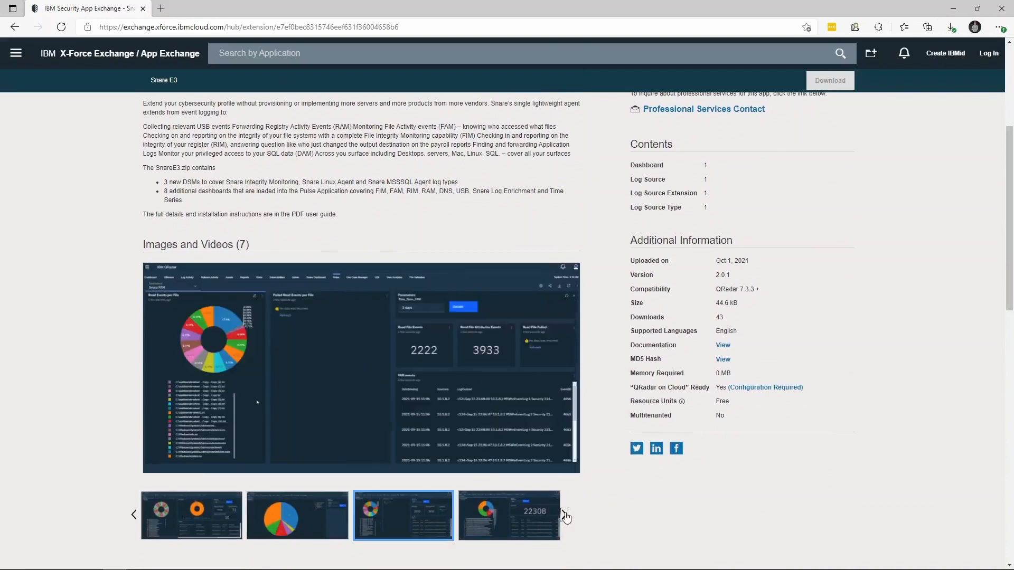
{"action": "left_click", "coordinate": [509, 515]}
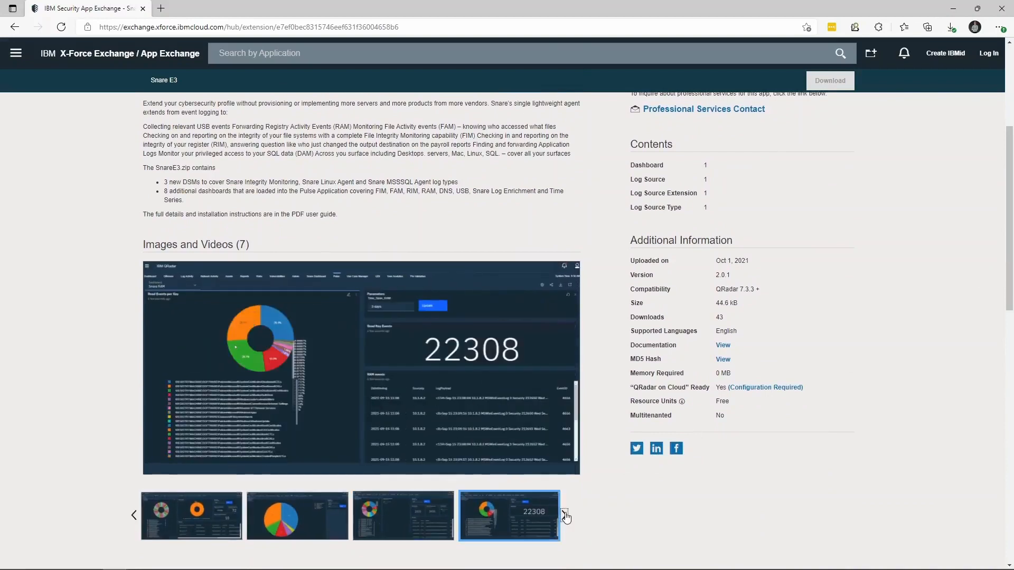
{"action": "left_click", "coordinate": [565, 515]}
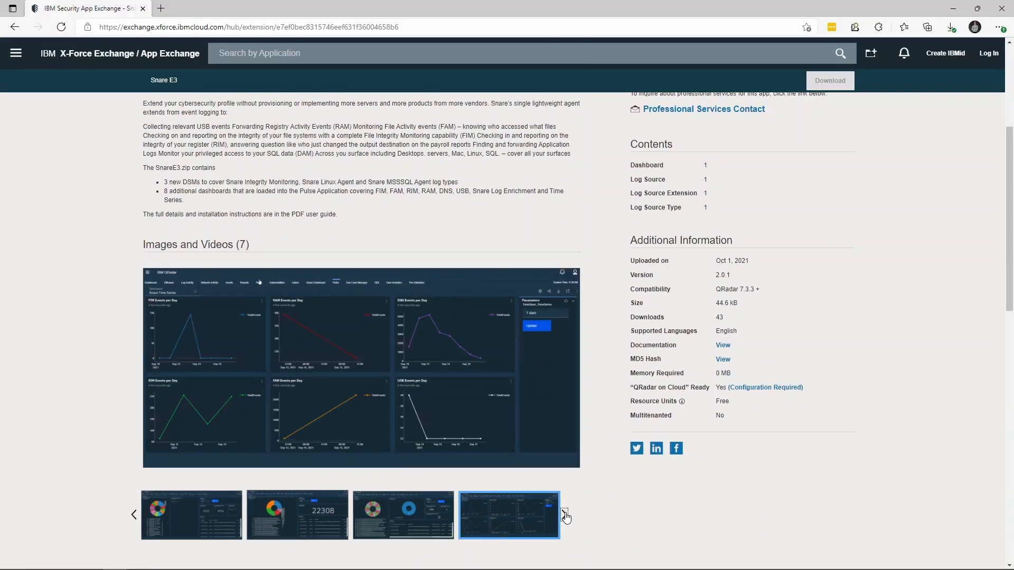
{"action": "mouse_move", "coordinate": [582, 515]}
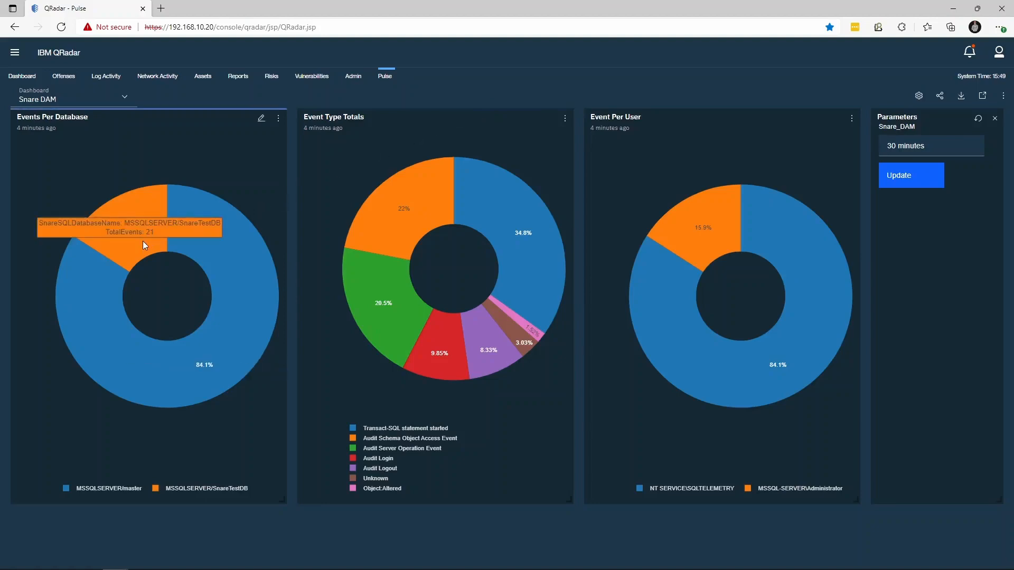
{"action": "mouse_move", "coordinate": [227, 264]}
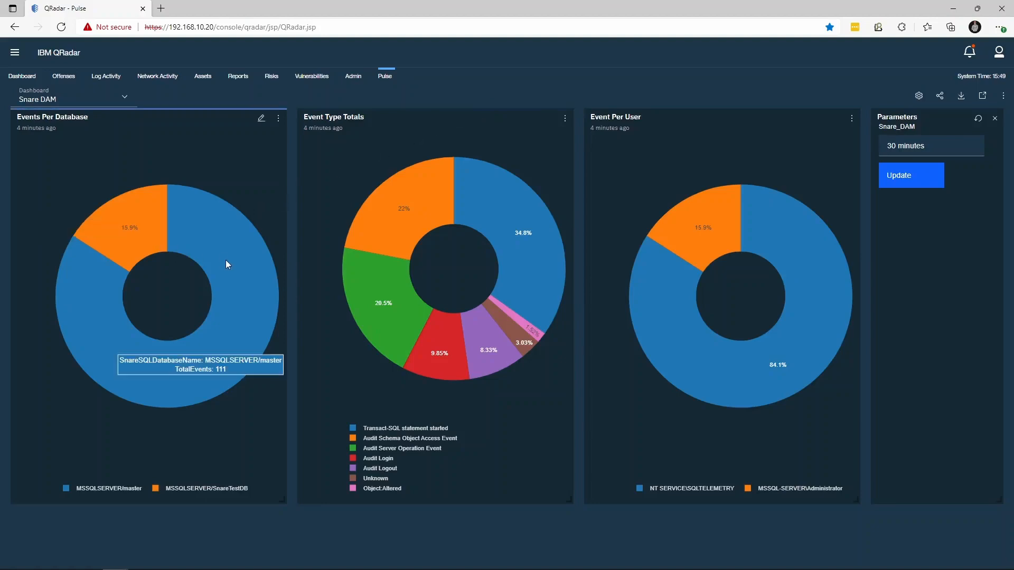
{"action": "mouse_move", "coordinate": [492, 225]}
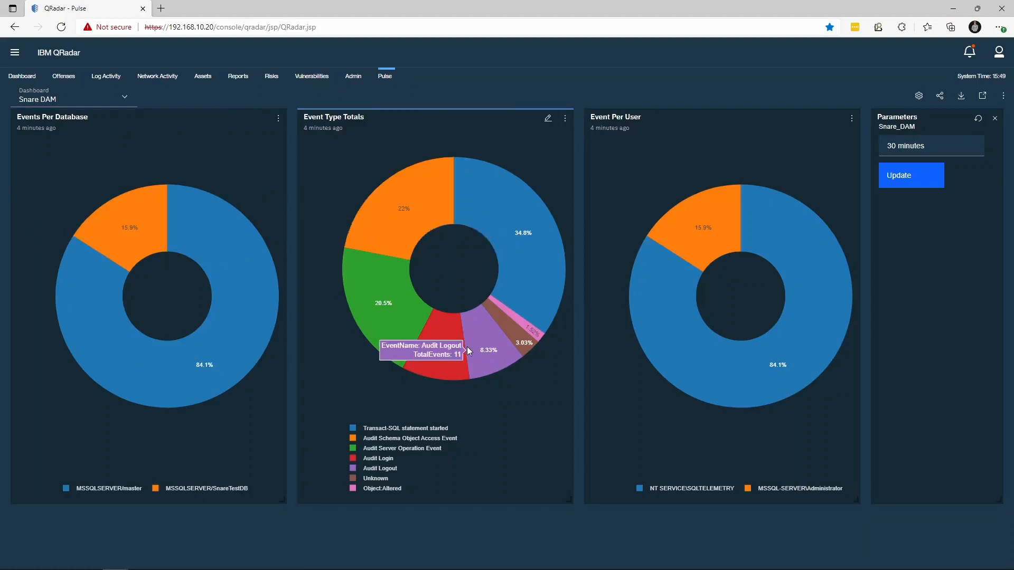
{"action": "mouse_move", "coordinate": [647, 305]}
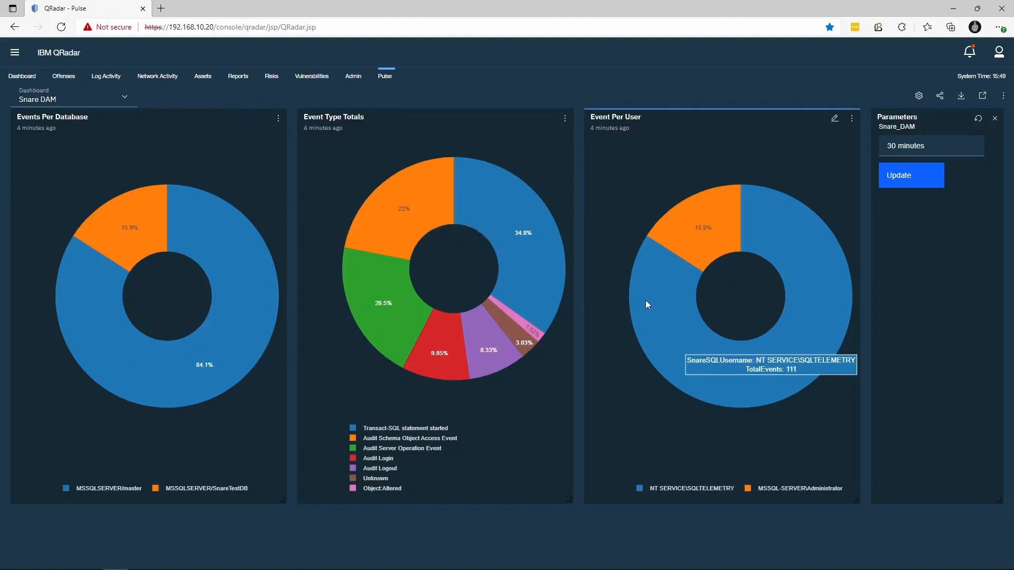
{"action": "mouse_move", "coordinate": [709, 238]}
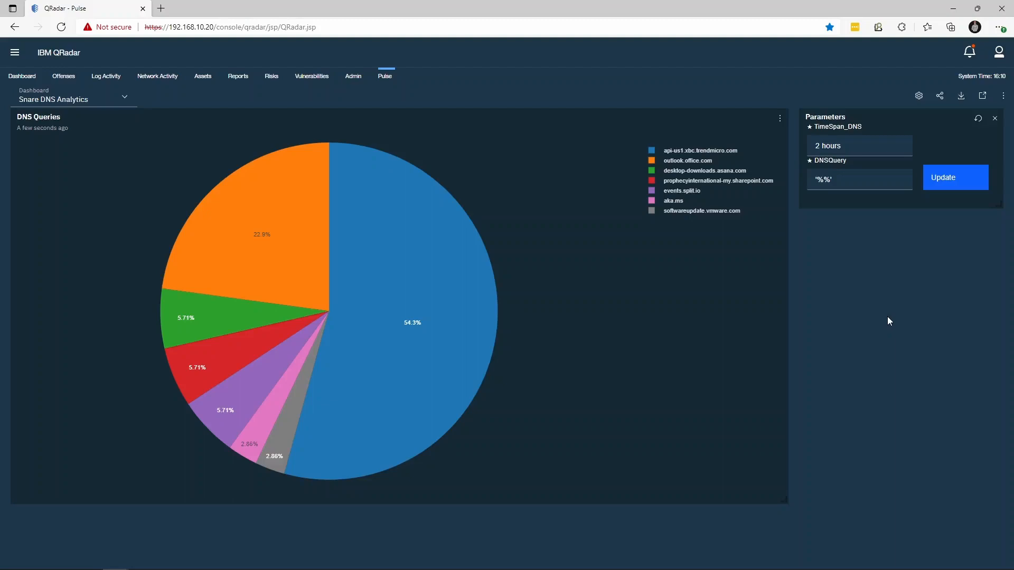
{"action": "mouse_move", "coordinate": [888, 317]}
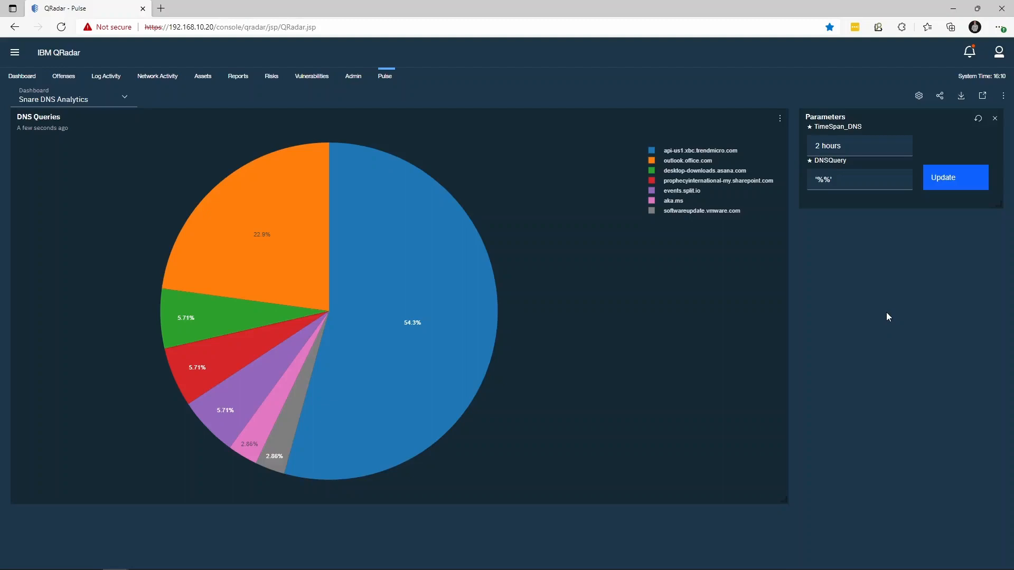
{"action": "mouse_move", "coordinate": [458, 252]}
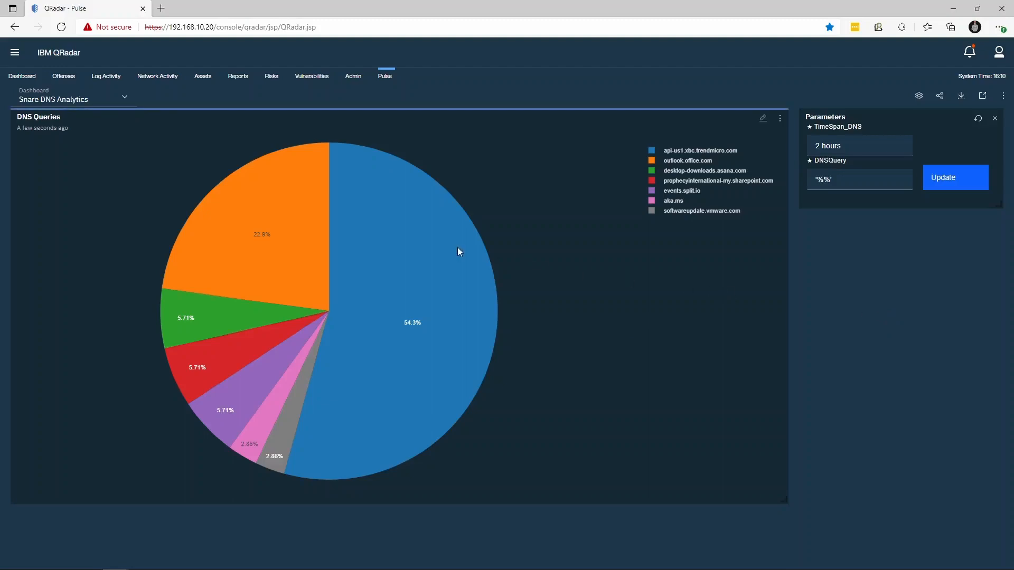
{"action": "mouse_move", "coordinate": [270, 311]}
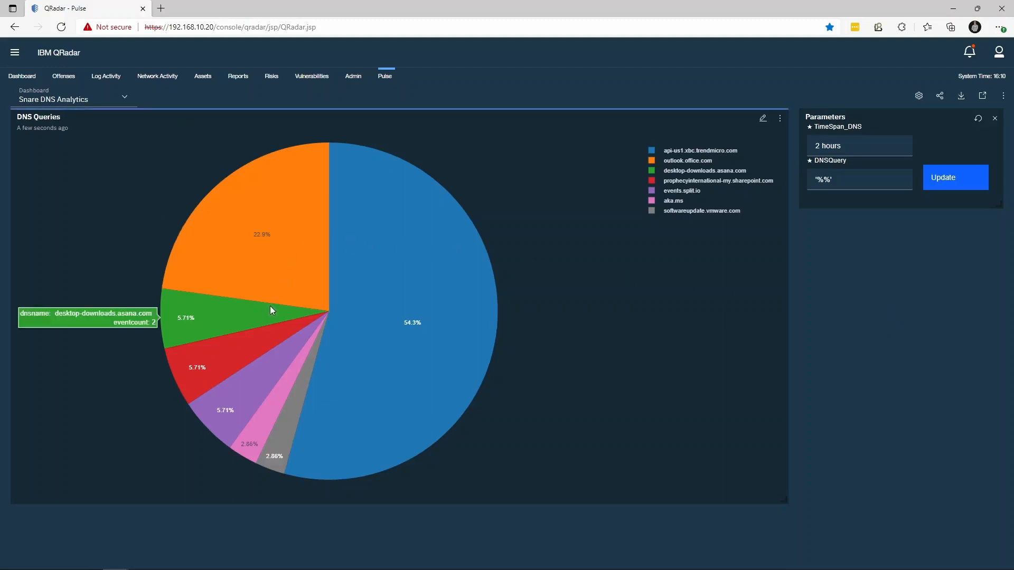
{"action": "mouse_move", "coordinate": [522, 282]}
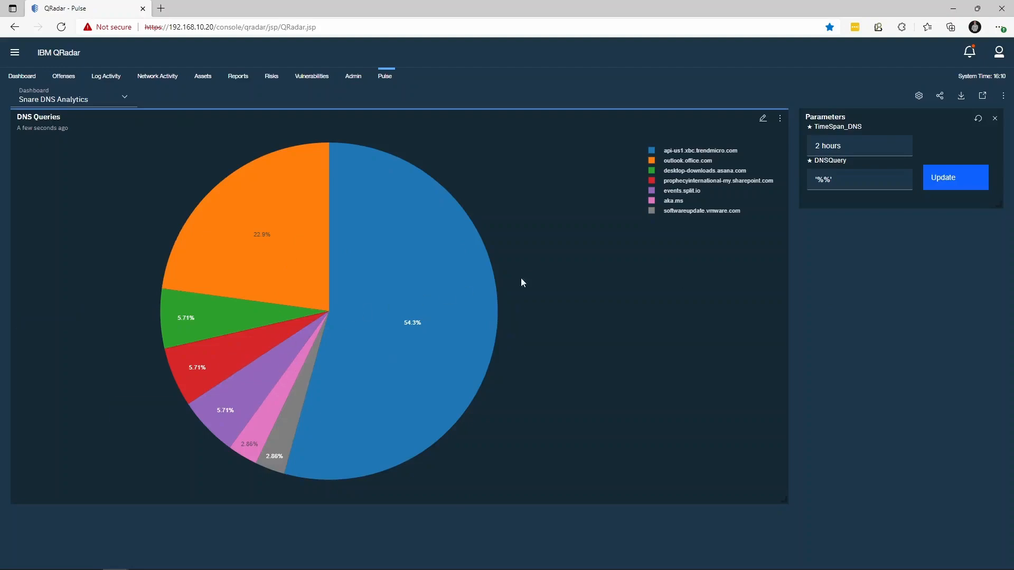
Step: Set the DNSQuery parameter to '%office%' and apply it to narrow the chart to outlook.office.com
{"action": "left_click", "coordinate": [859, 179]}
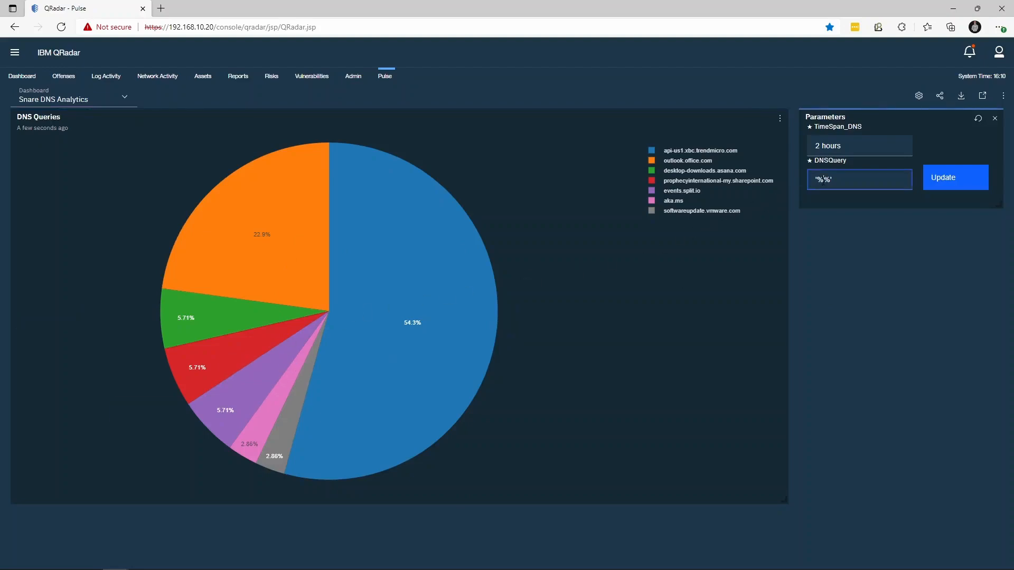
{"action": "type", "text": "%office%"}
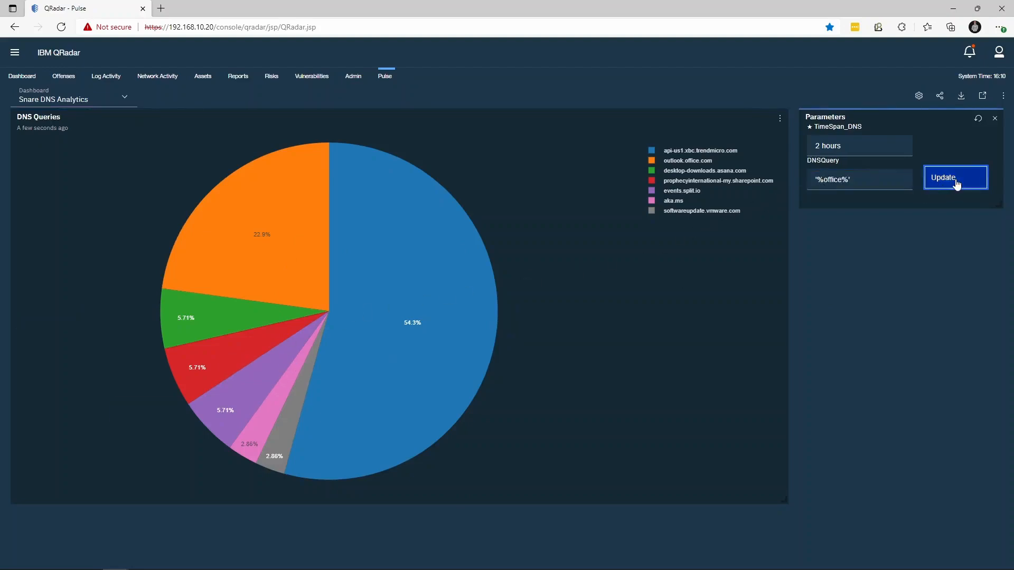
{"action": "left_click", "coordinate": [955, 177]}
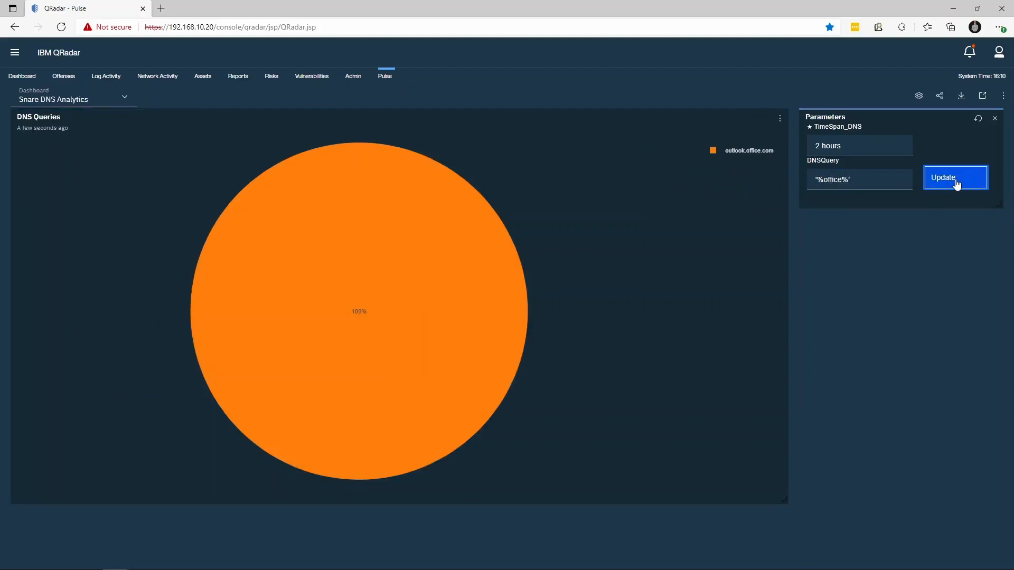
{"action": "left_click", "coordinate": [954, 177]}
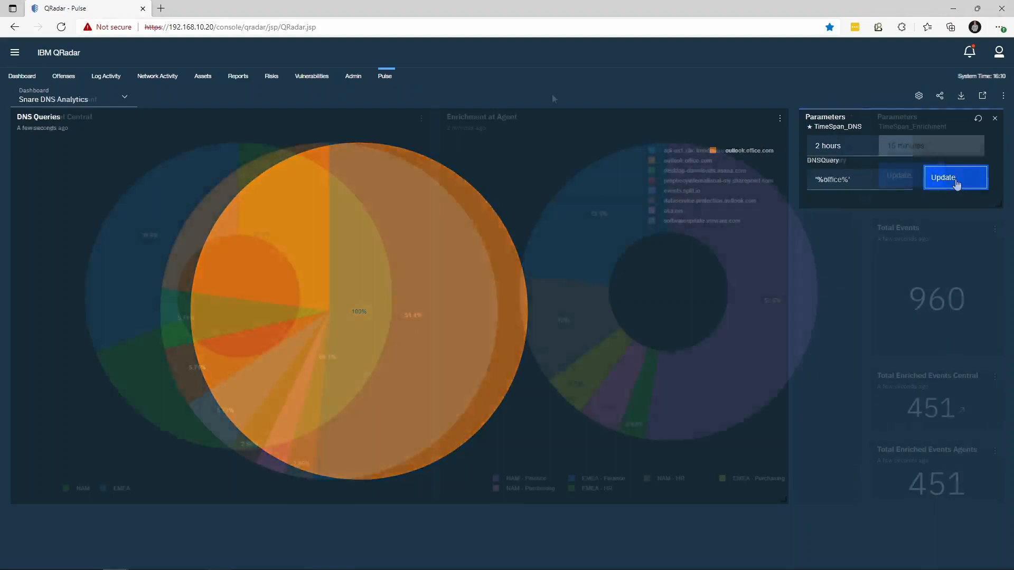
Step: Apply the parameter update once more and switch the dashboard to Snare FAM
{"action": "left_click", "coordinate": [955, 177]}
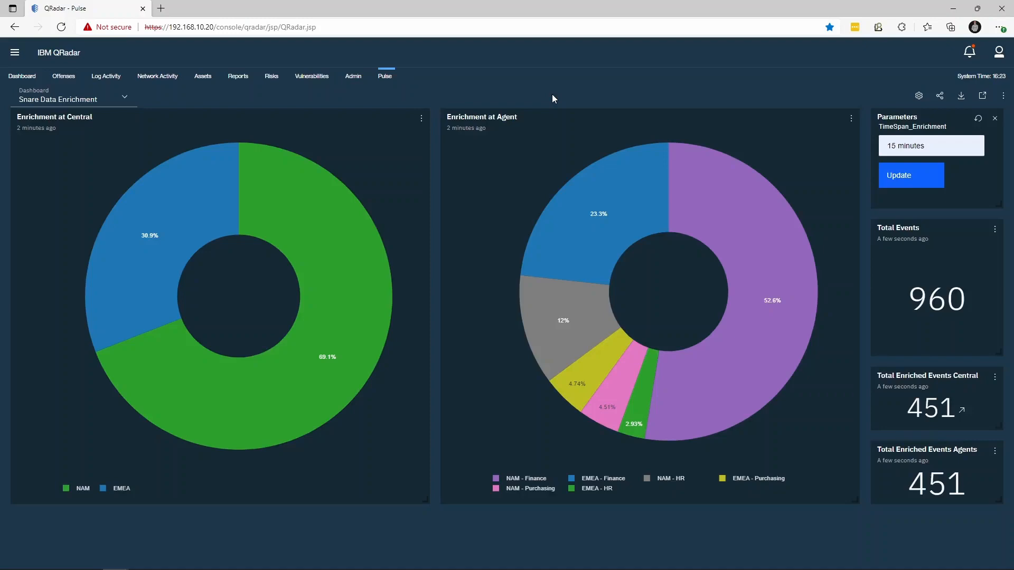
{"action": "mouse_move", "coordinate": [348, 162]}
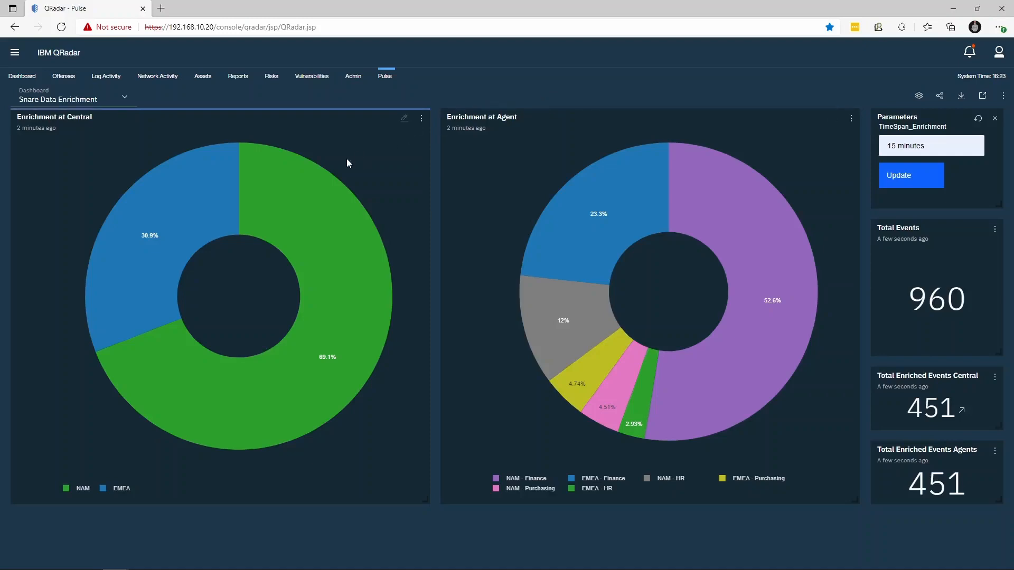
{"action": "mouse_move", "coordinate": [284, 216]}
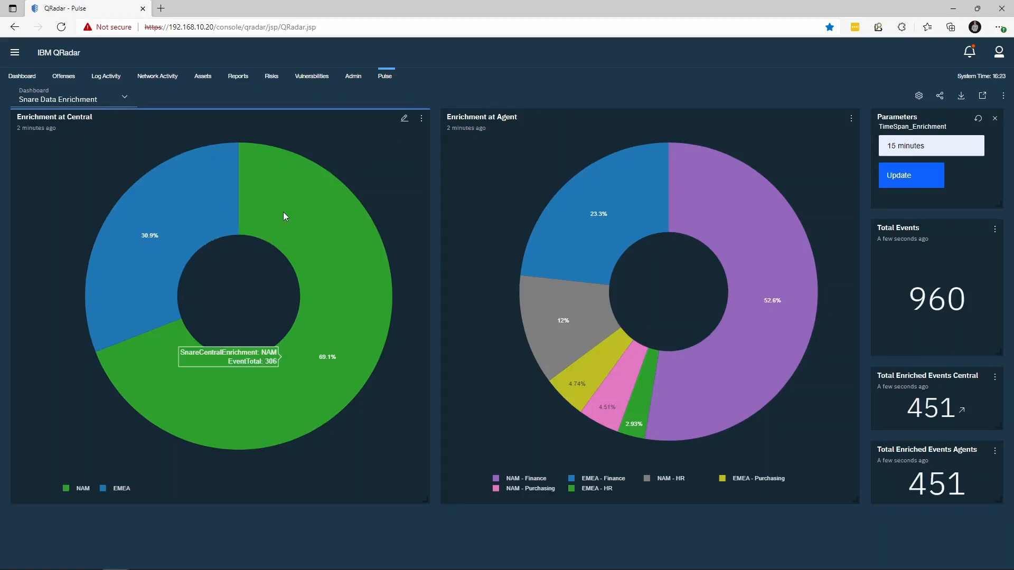
{"action": "mouse_move", "coordinate": [559, 205]}
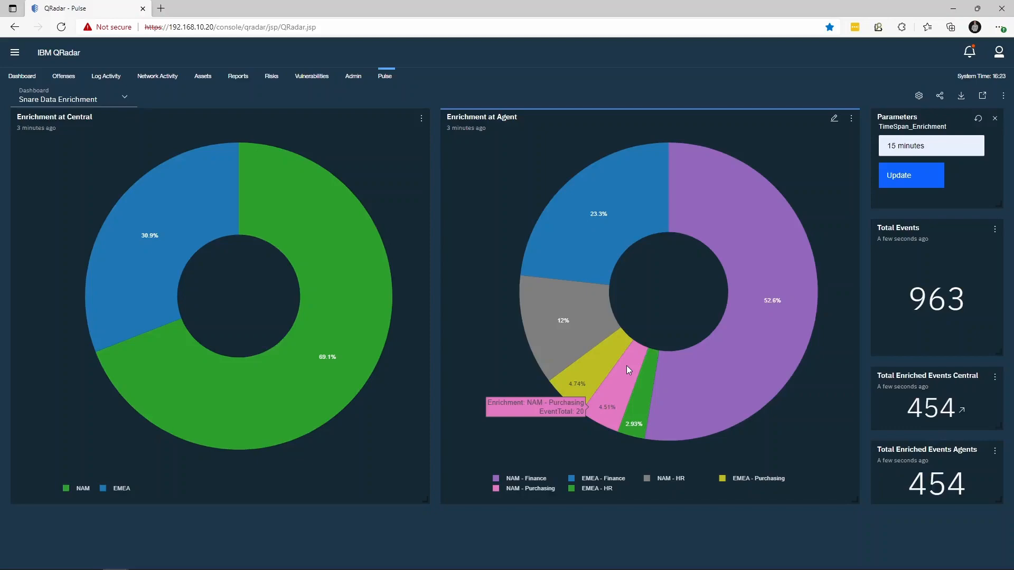
{"action": "left_click", "coordinate": [71, 98]}
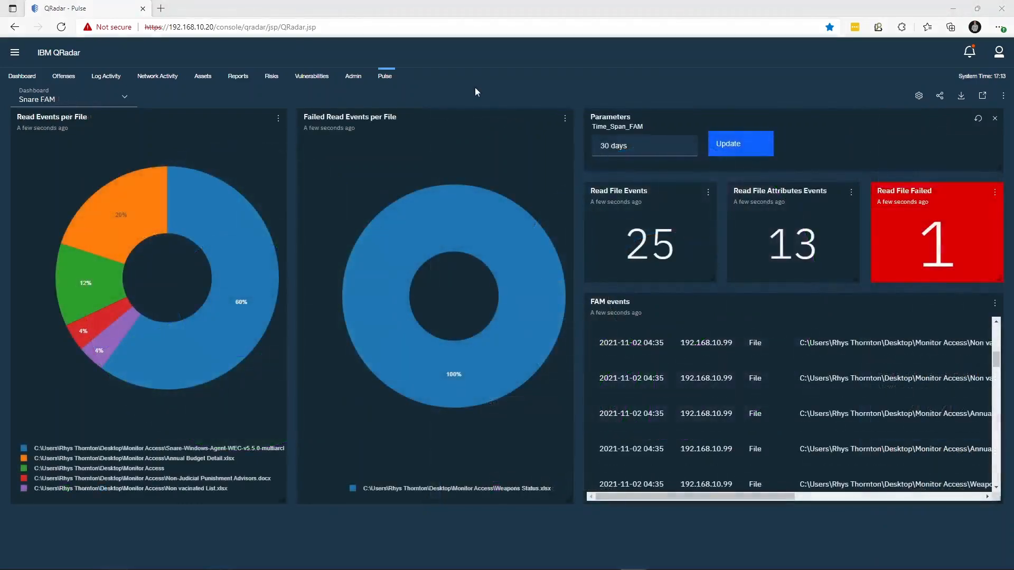
{"action": "mouse_move", "coordinate": [453, 97]}
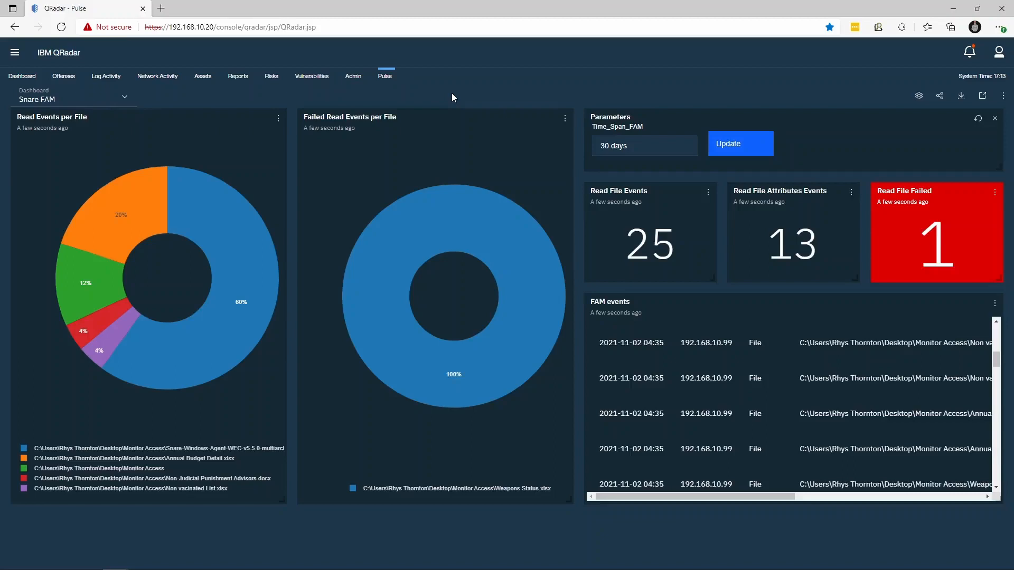
{"action": "mouse_move", "coordinate": [172, 207]}
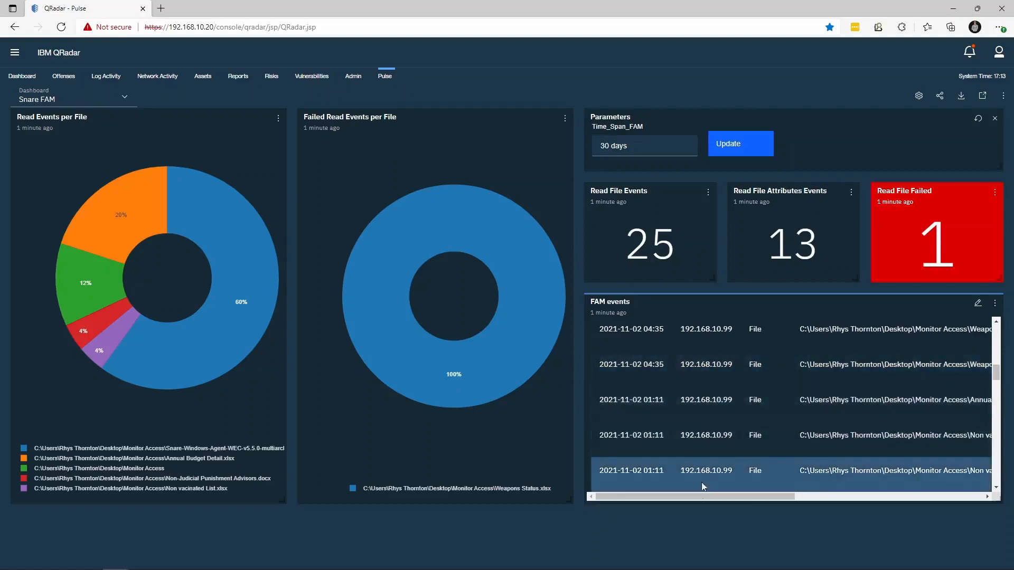
{"action": "scroll", "scroll_direction": "right", "scroll_amount": 3}
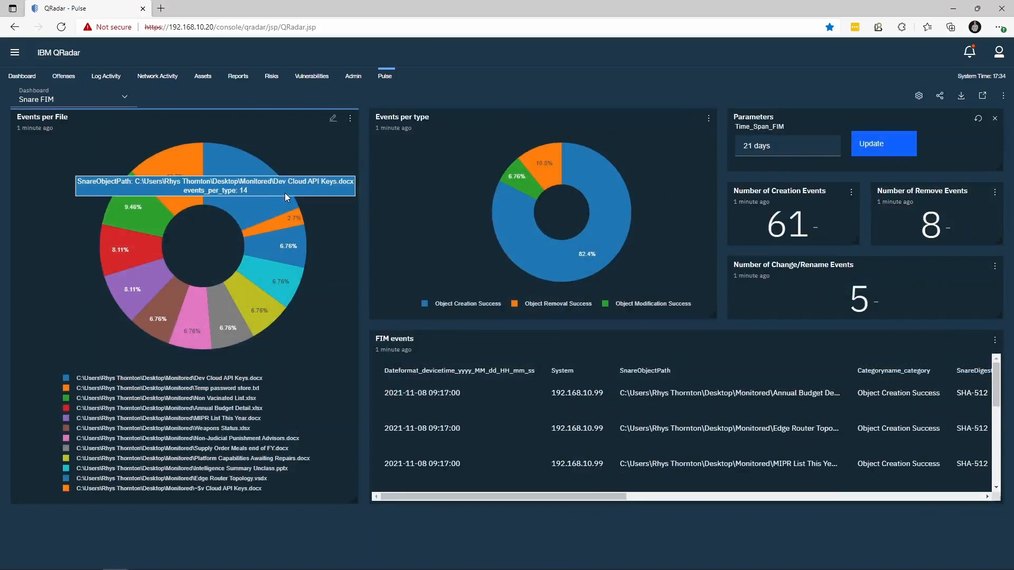
{"action": "mouse_move", "coordinate": [263, 306]}
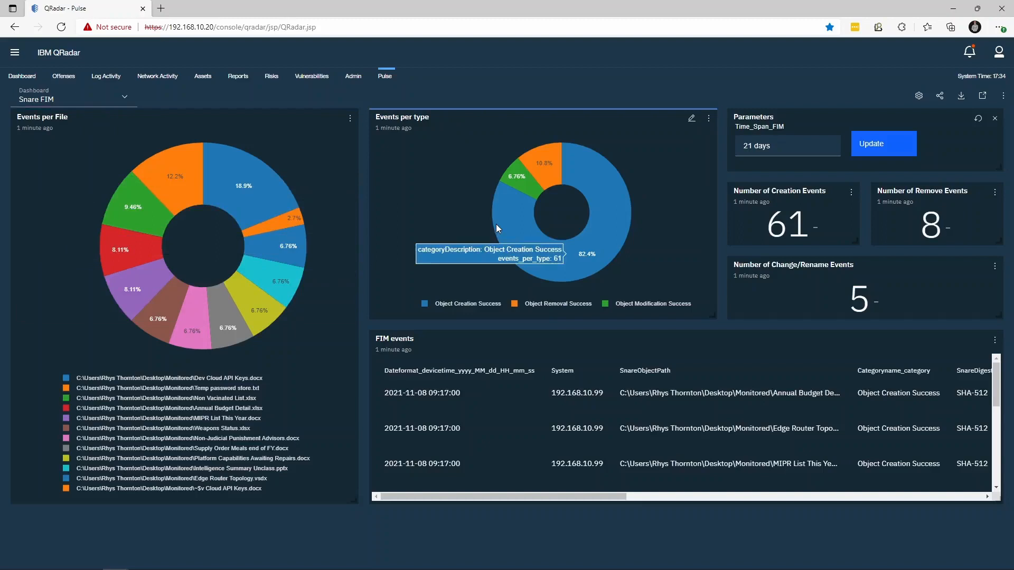
{"action": "mouse_move", "coordinate": [543, 173]}
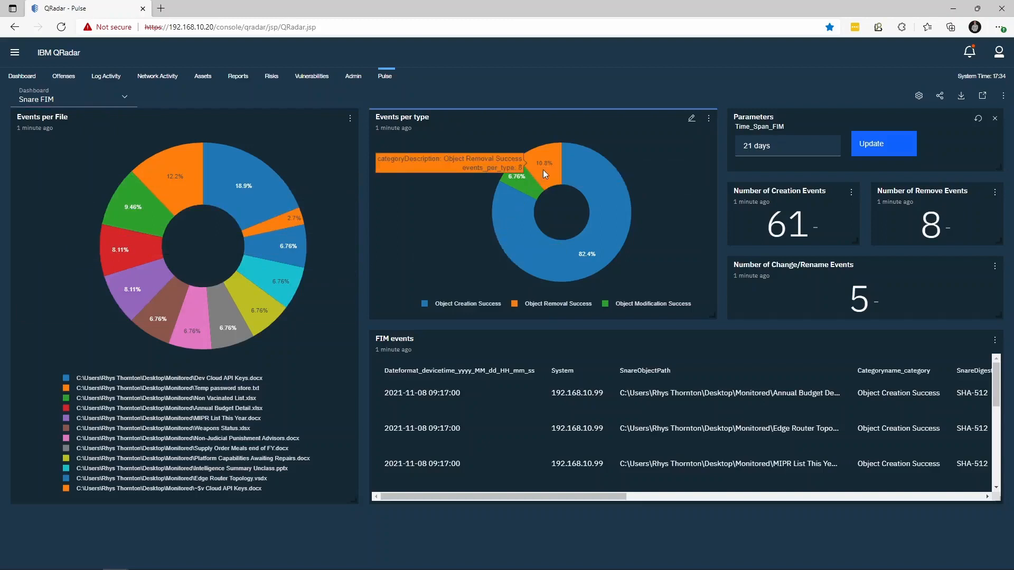
{"action": "mouse_move", "coordinate": [529, 186]}
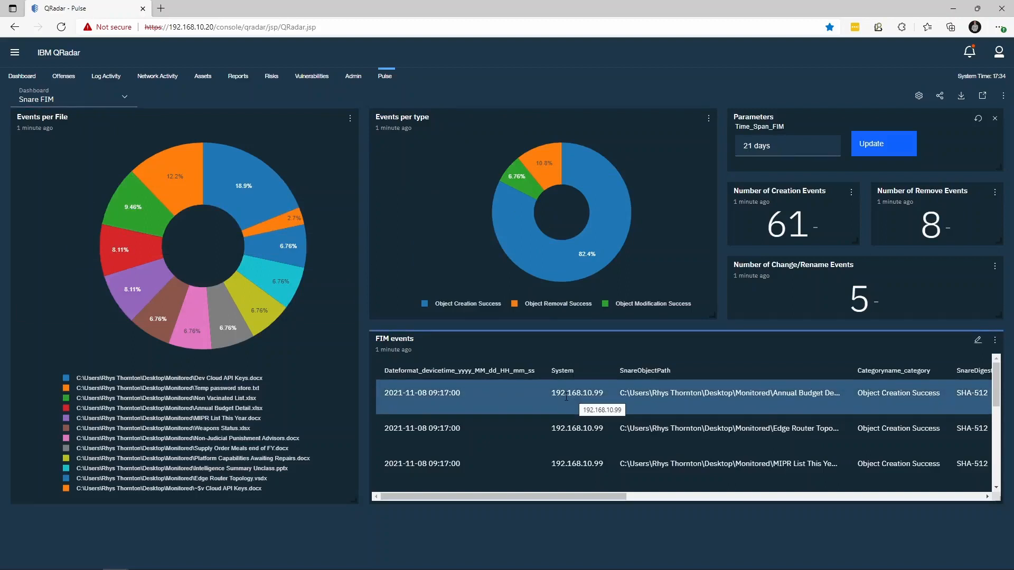
{"action": "mouse_move", "coordinate": [539, 394]}
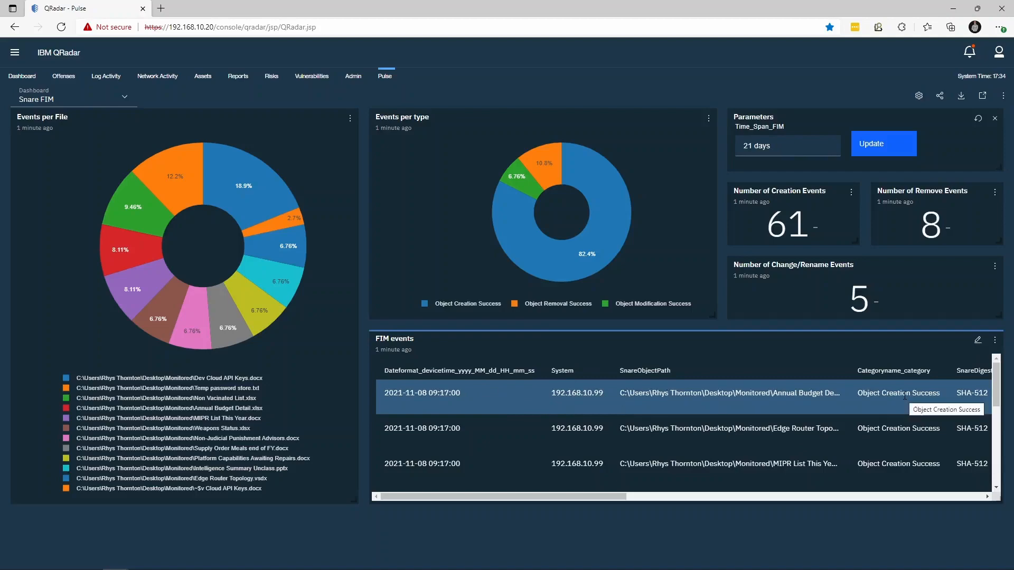
Step: Scroll the FIM events table across to the digest, size and owner columns, then switch dashboards
{"action": "scroll", "scroll_direction": "right", "scroll_amount": 3}
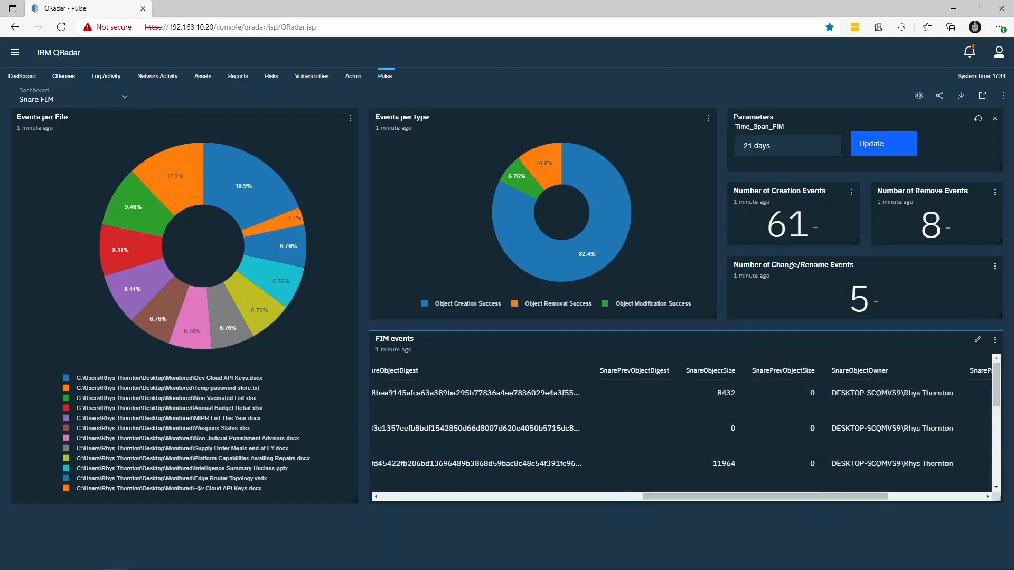
{"action": "left_click", "coordinate": [72, 99]}
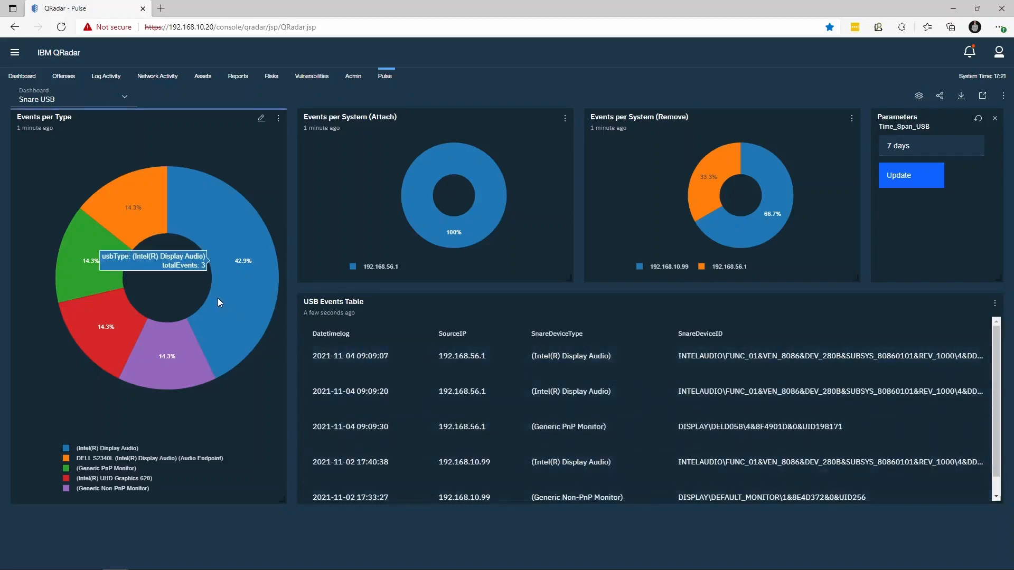
{"action": "mouse_move", "coordinate": [110, 333]}
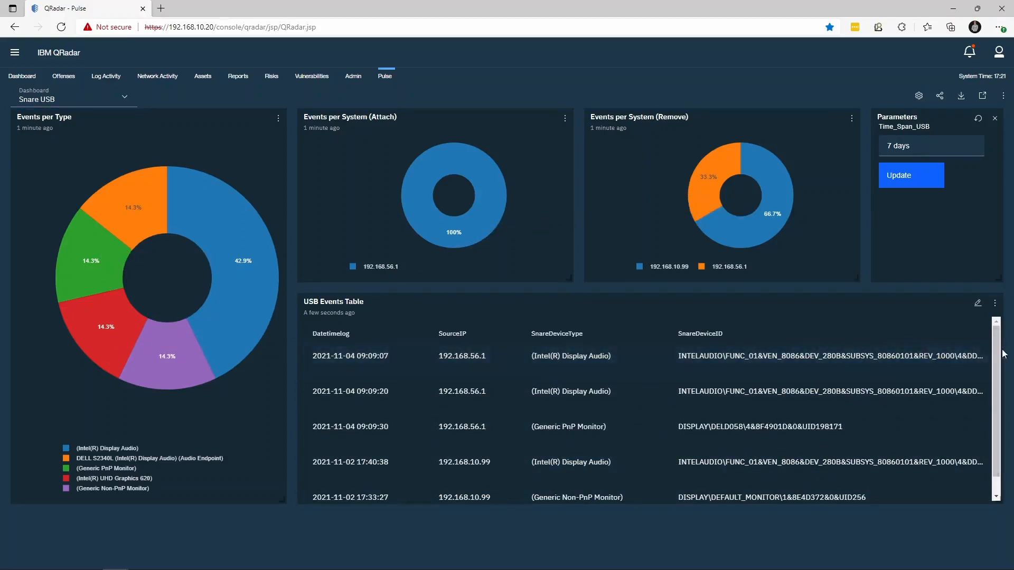
Step: Scroll the USB Events Table to review audio and monitor device records from two systems
{"action": "scroll", "scroll_direction": "down", "scroll_amount": 3}
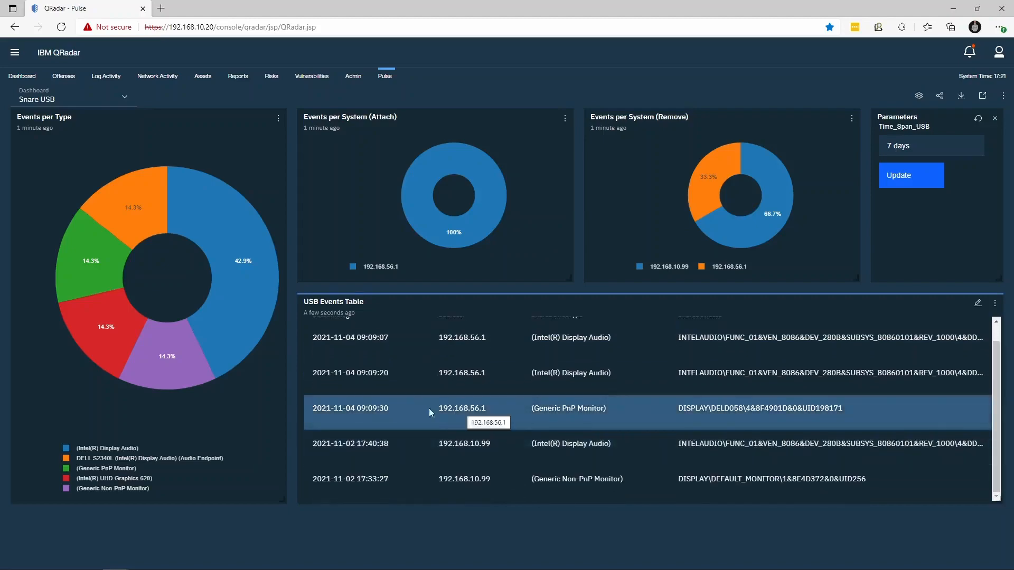
{"action": "mouse_move", "coordinate": [582, 414]}
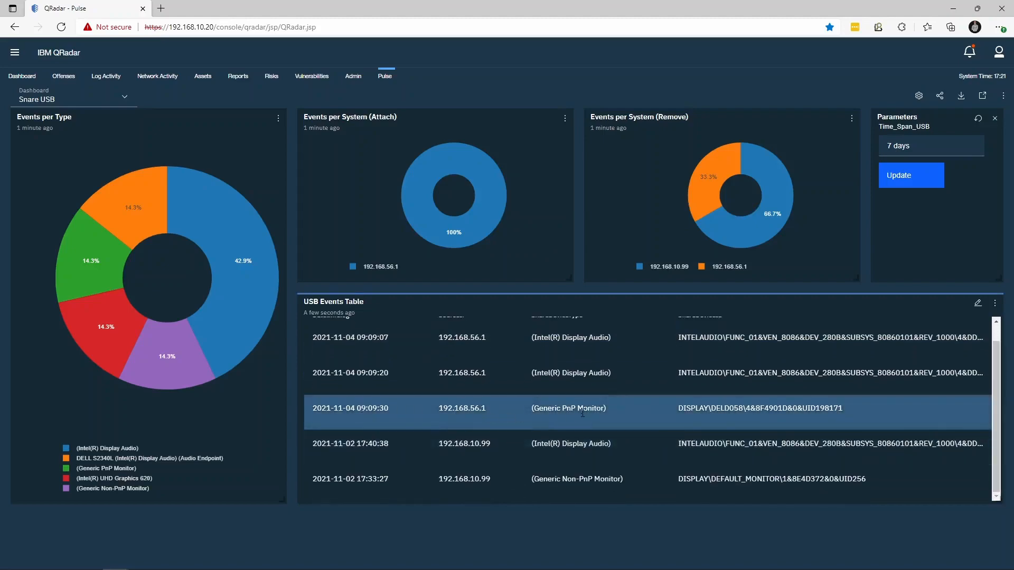
{"action": "mouse_move", "coordinate": [753, 408]}
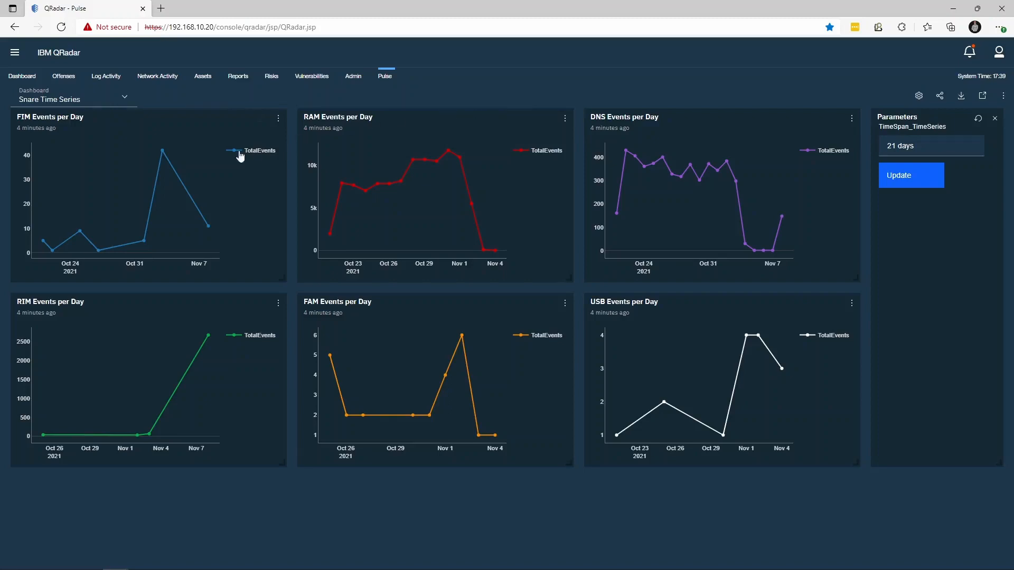
{"action": "mouse_move", "coordinate": [181, 156]}
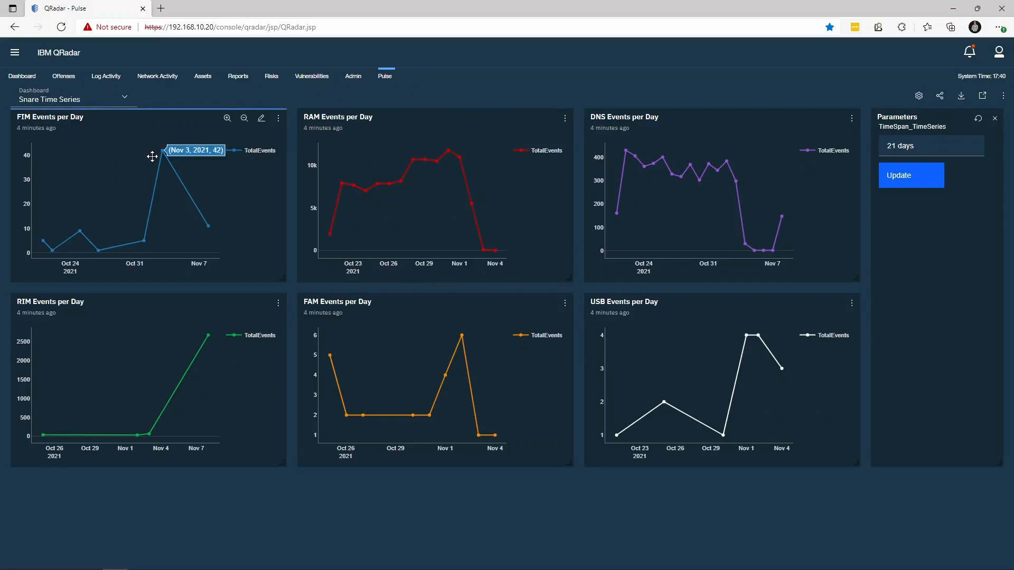